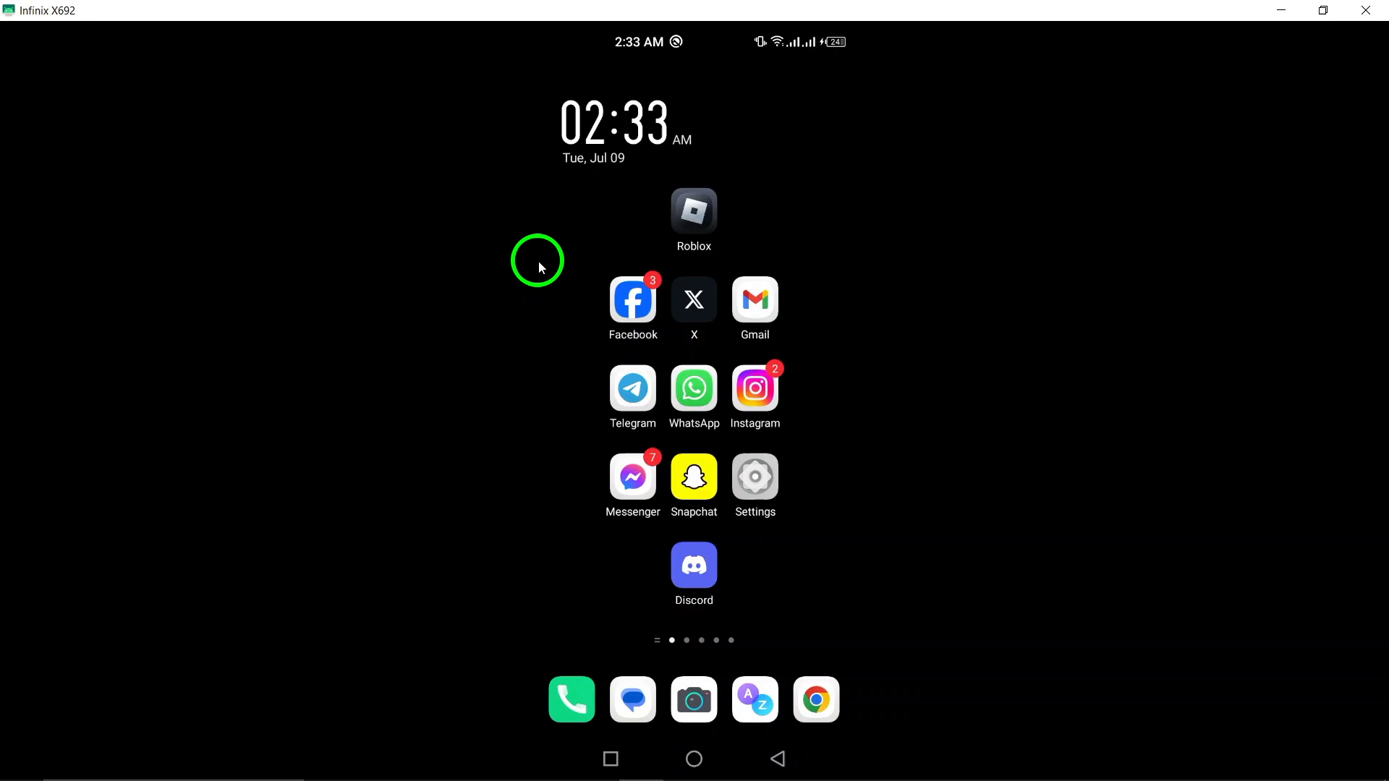
mouse_move(607, 354)
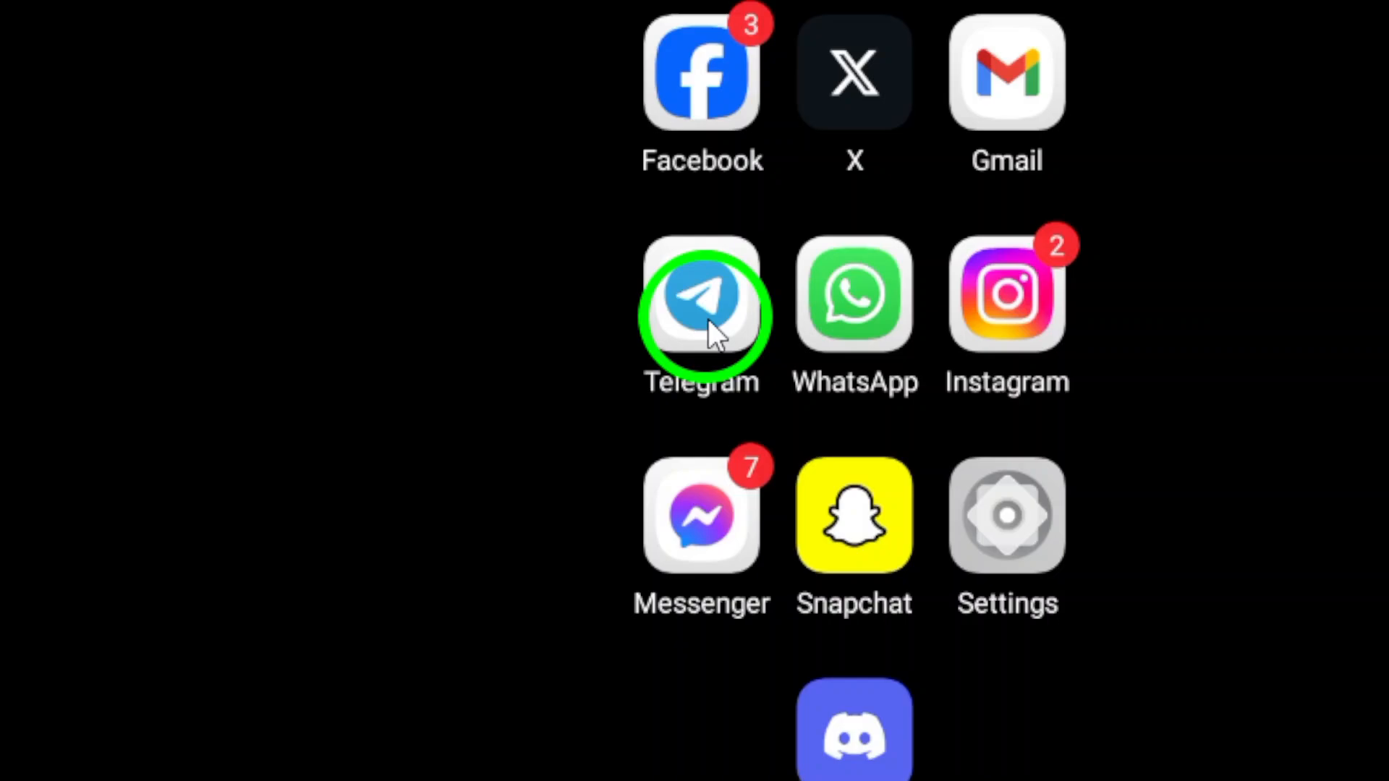
Launch Telegram and show the main menu with Contacts, Calls, Saved Messages and Settings
left_click(702, 295)
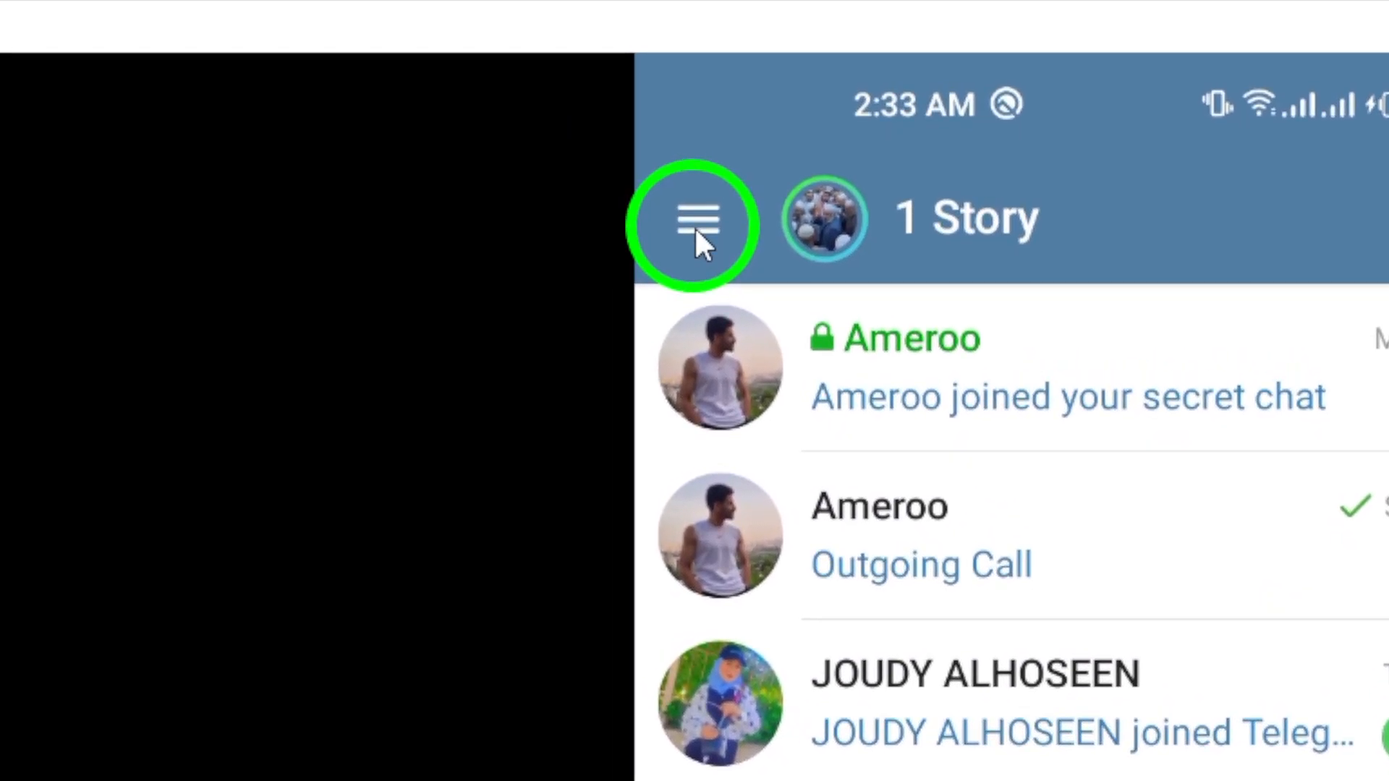
left_click(695, 222)
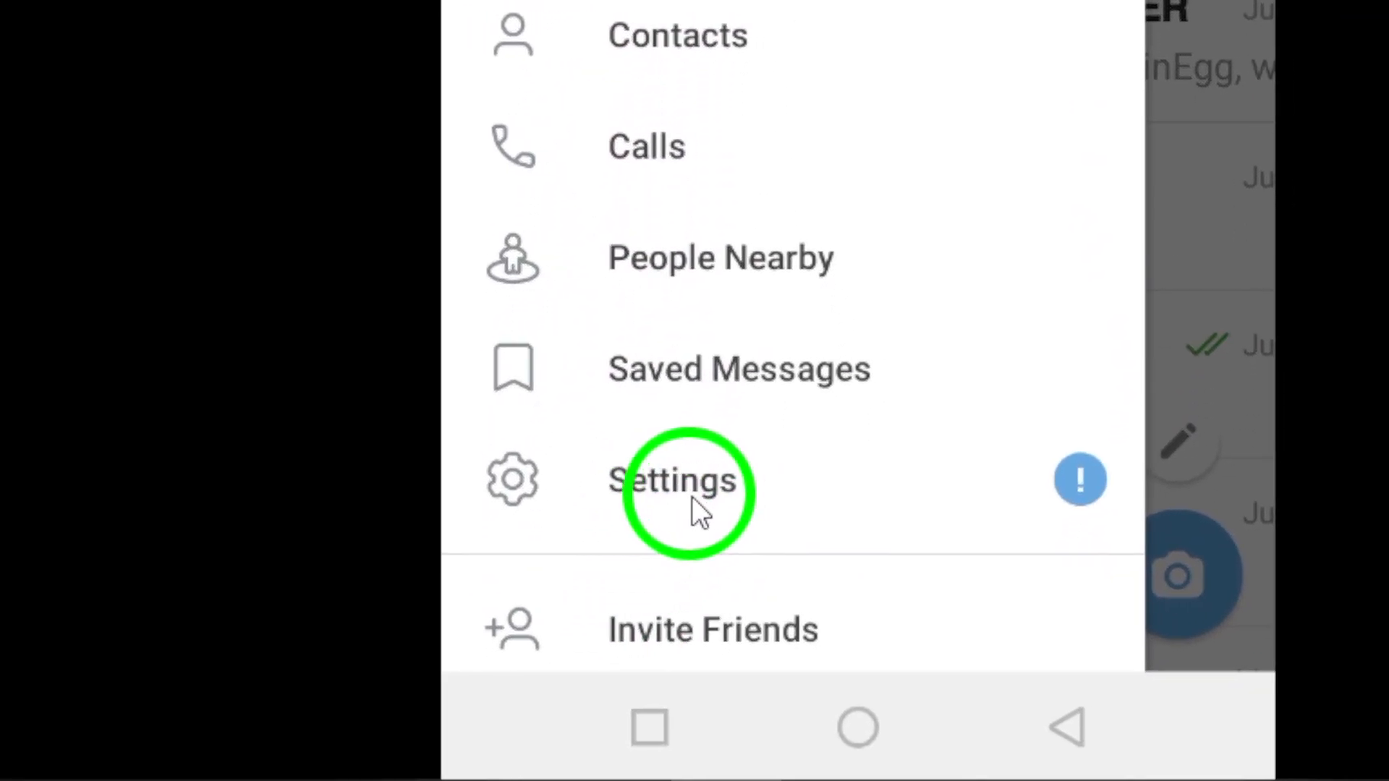
Go to Settings and scroll to the Private Chats, Groups and Channels notification toggles
left_click(674, 479)
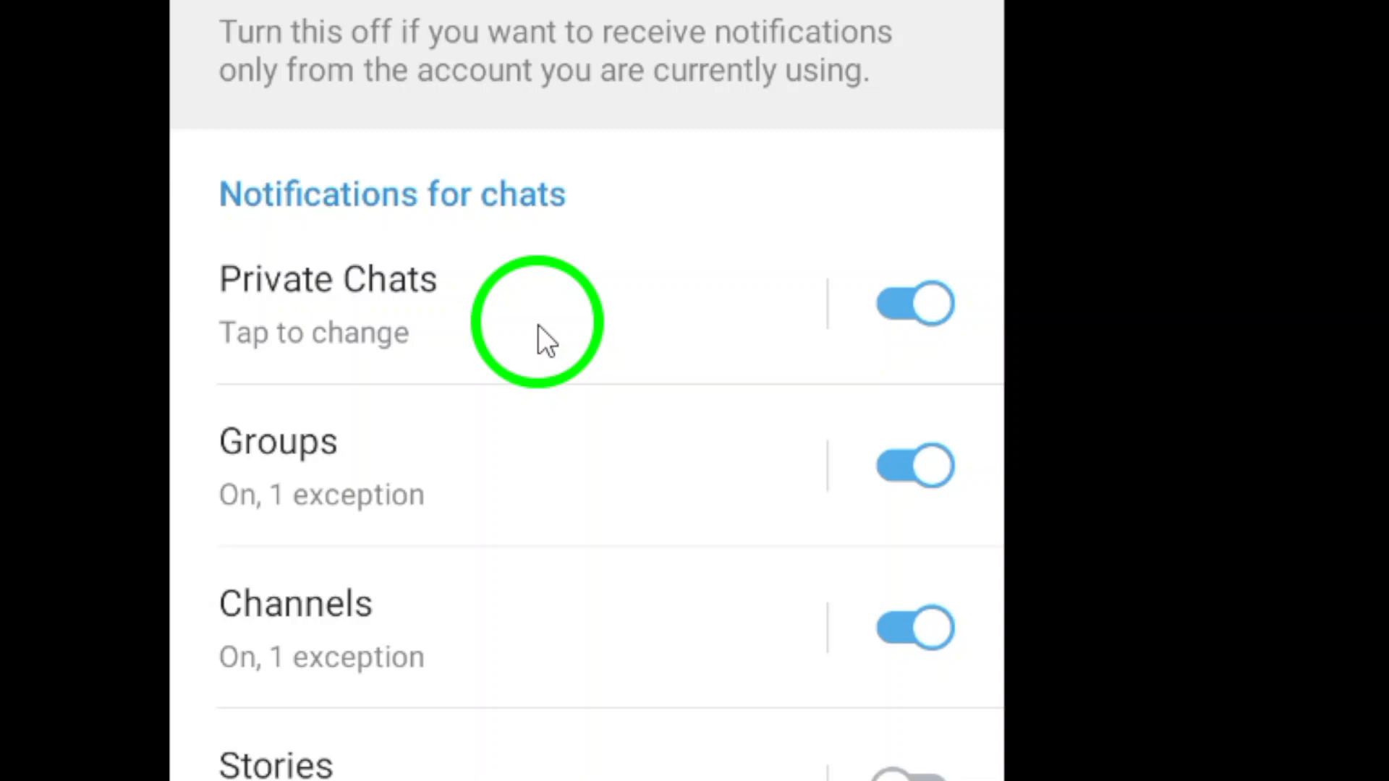
scroll("down", 3)
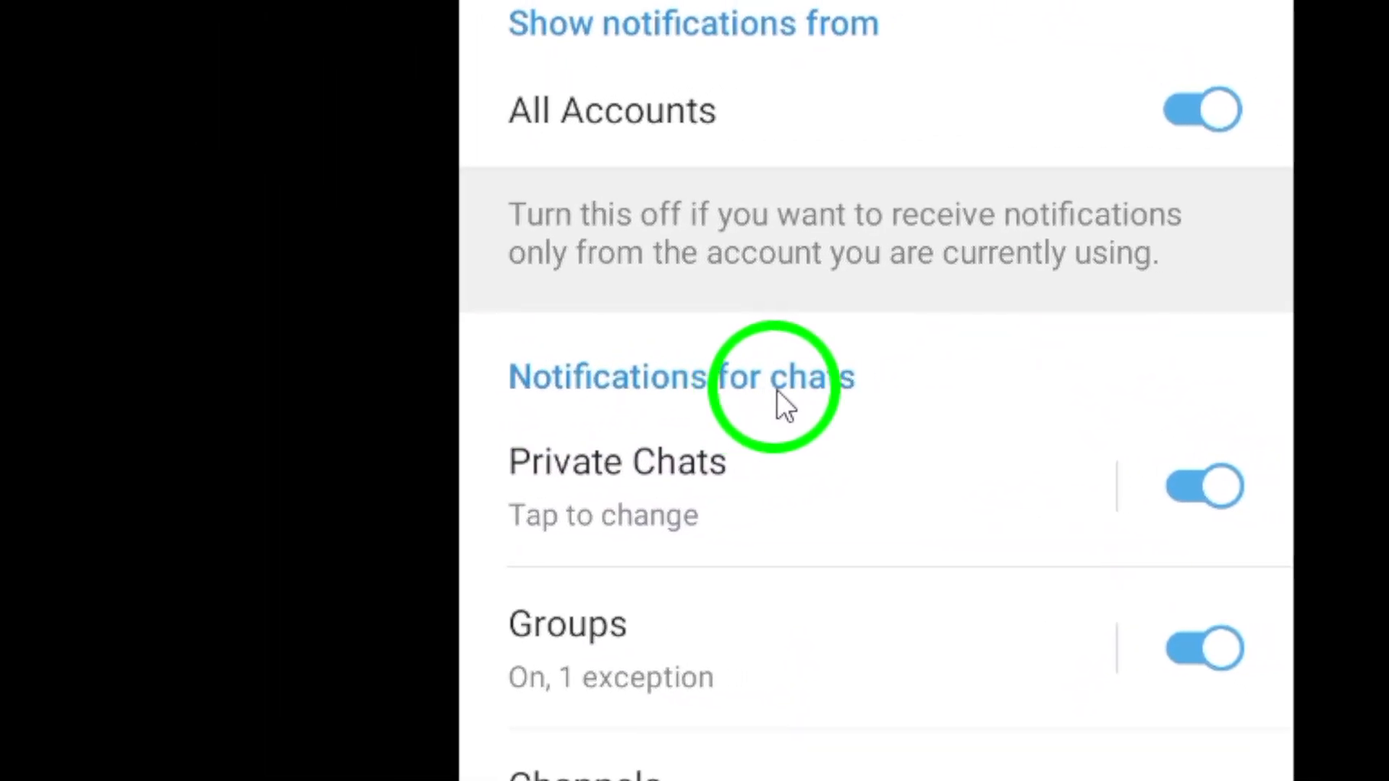